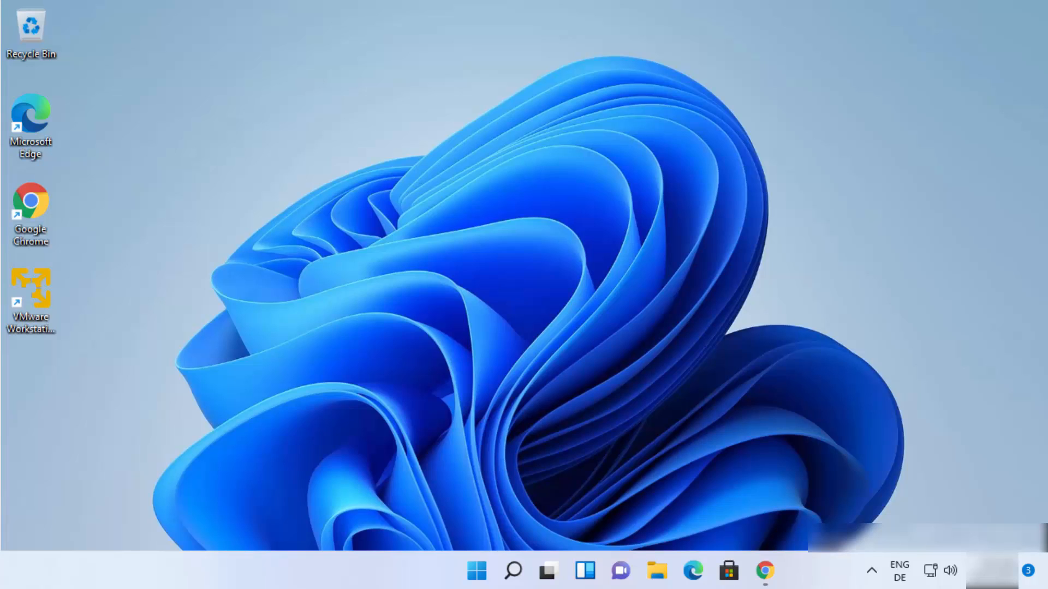
mouse_move(858, 261)
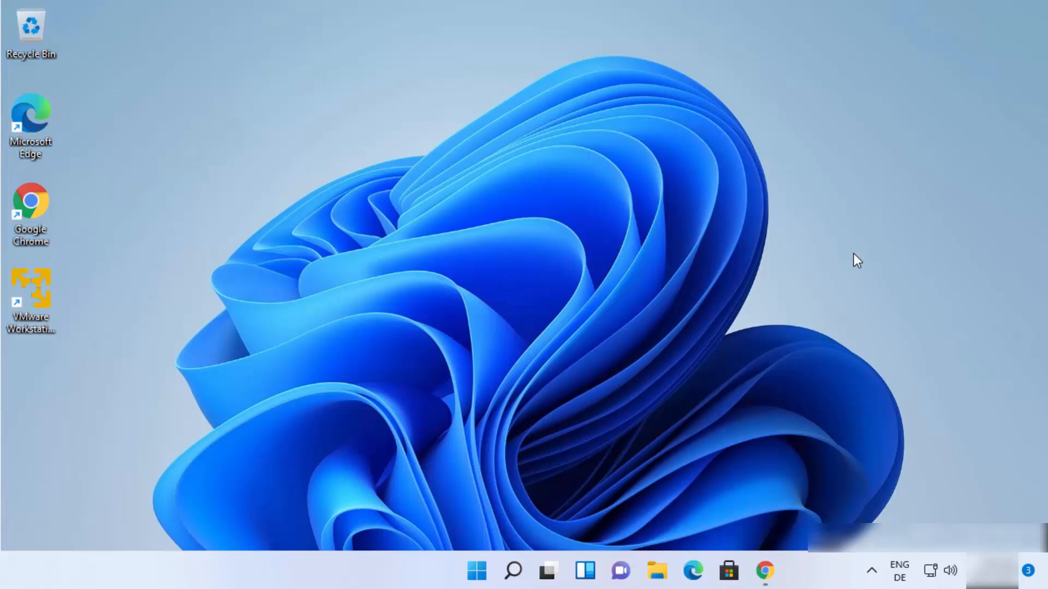
Bring up the Chrome window with Google results for "steam download"
left_click(766, 571)
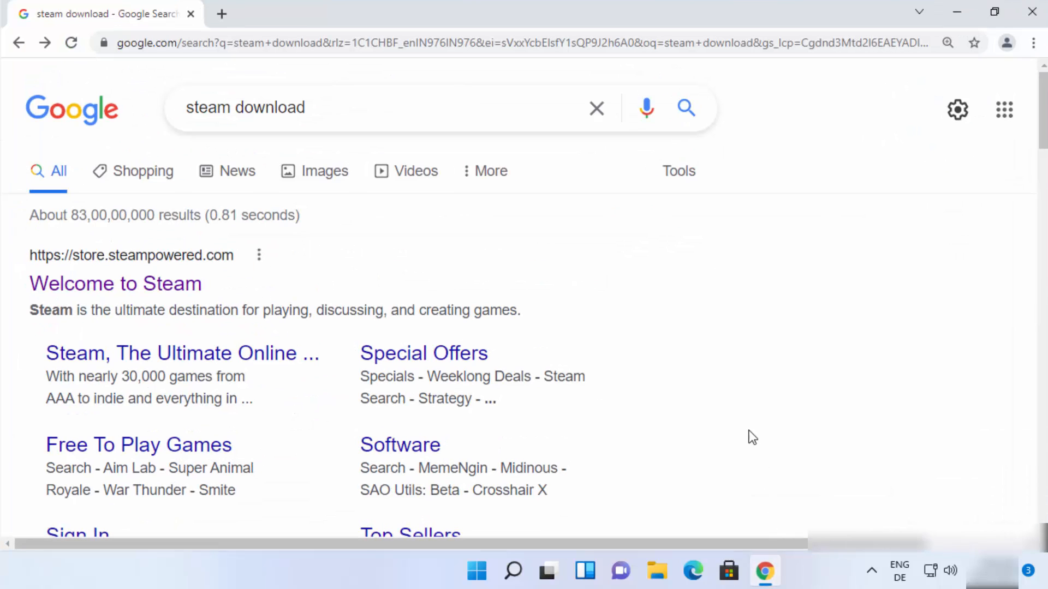
mouse_move(740, 371)
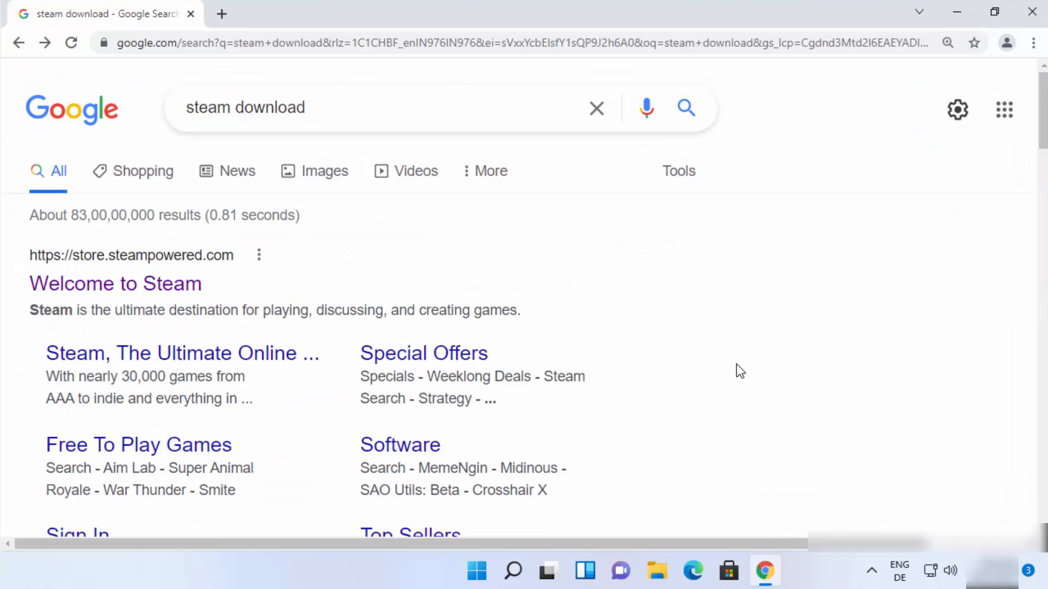
mouse_move(490, 294)
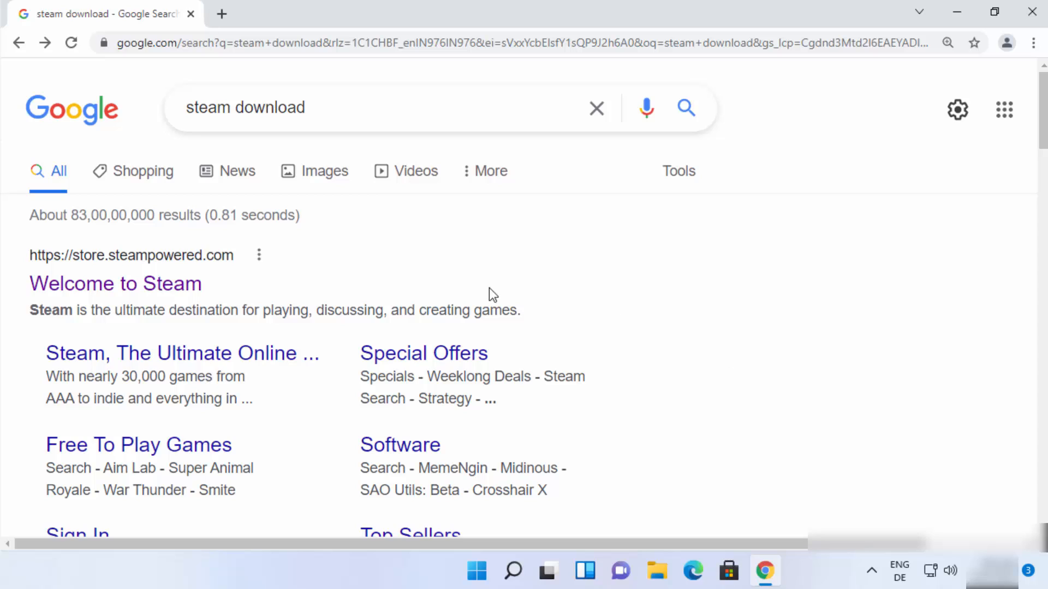
mouse_move(116, 284)
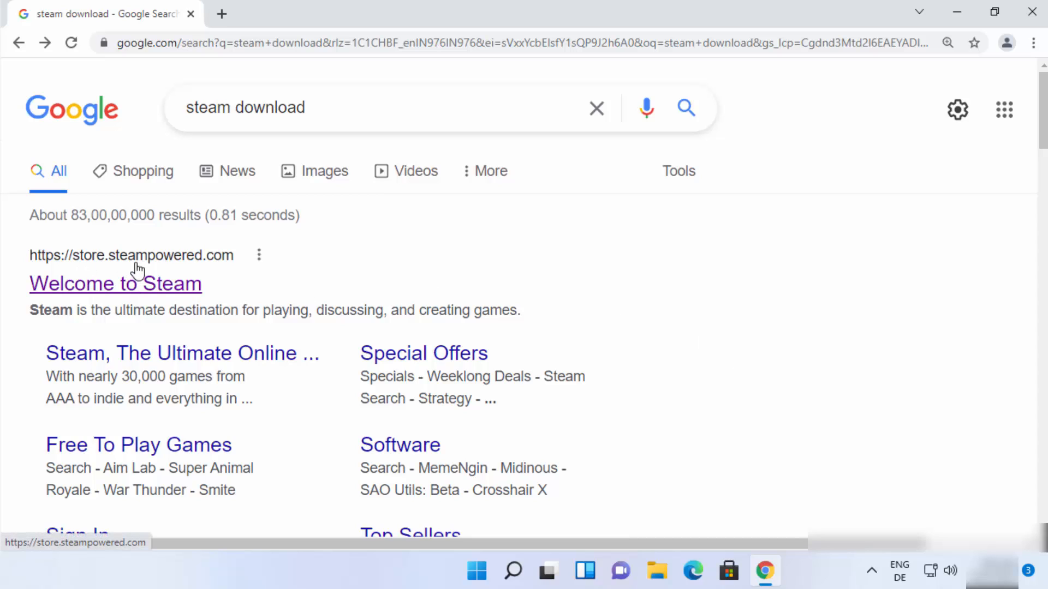
mouse_move(183, 268)
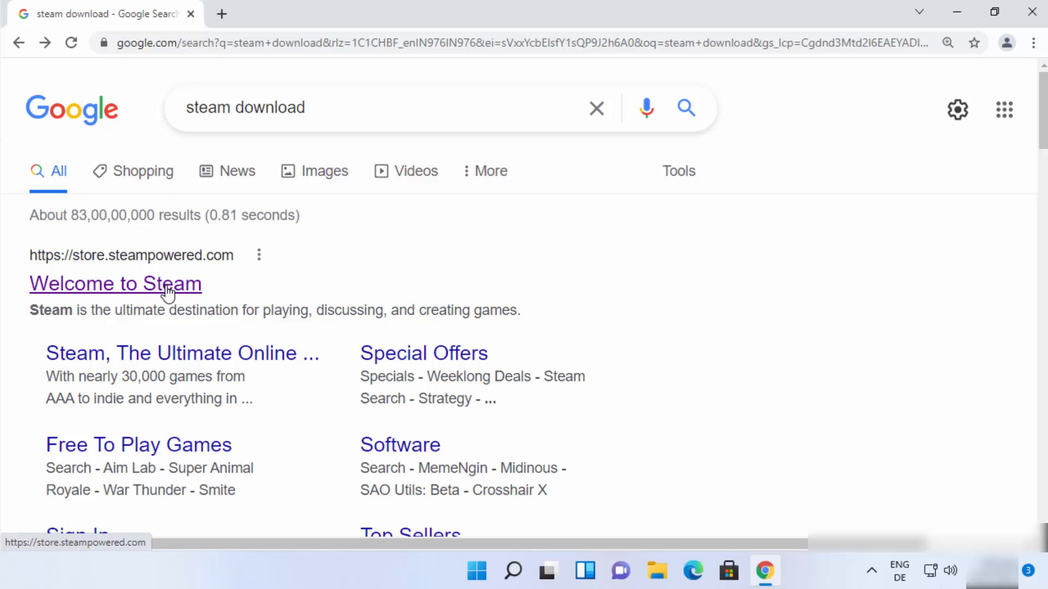
Go from the Welcome to Steam result to the Steam About page offering Install Steam
left_click(114, 284)
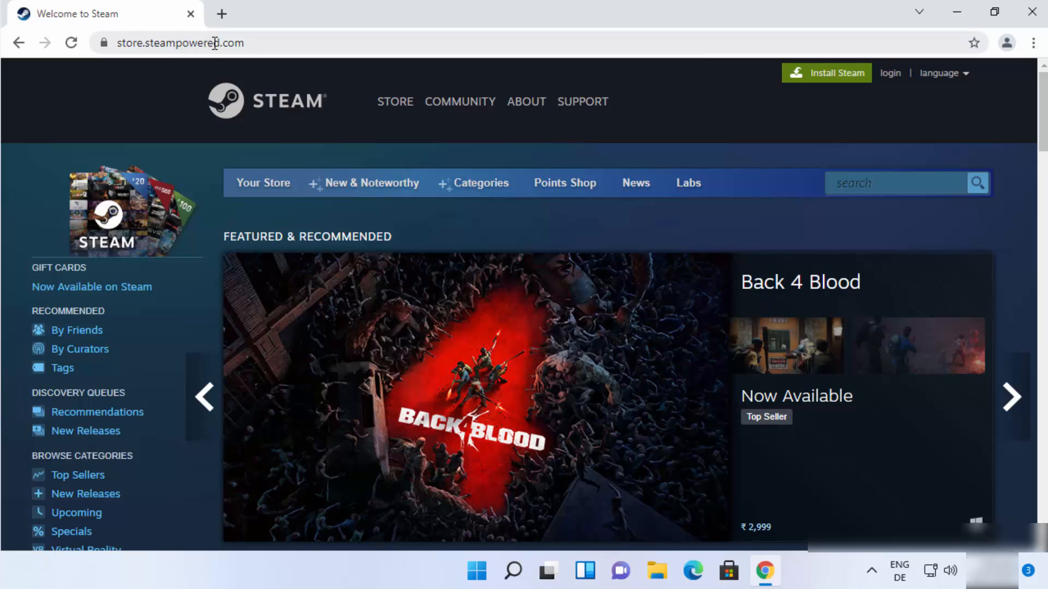
mouse_move(814, 98)
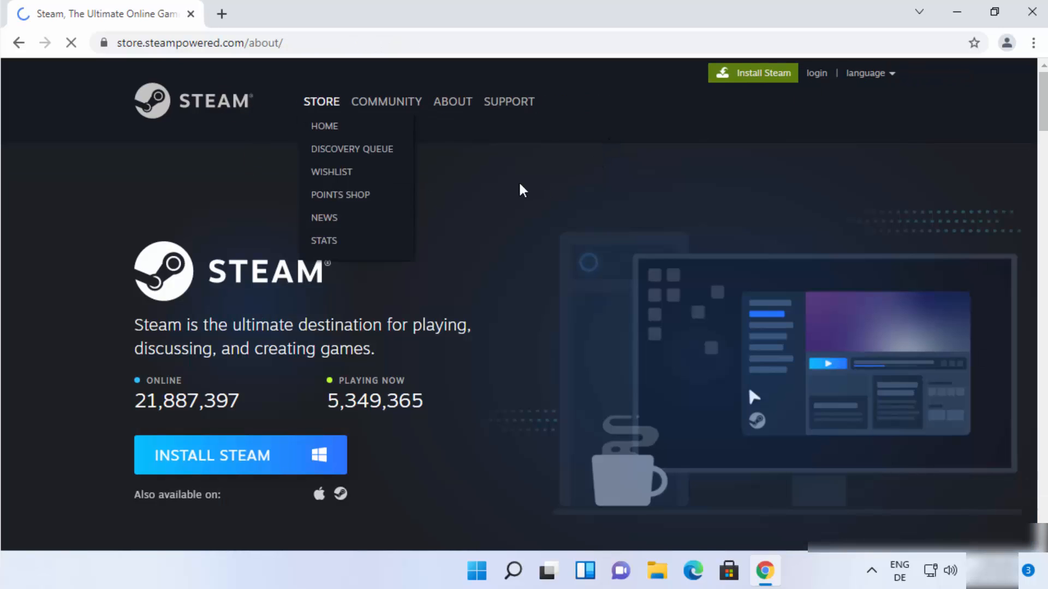
mouse_move(407, 203)
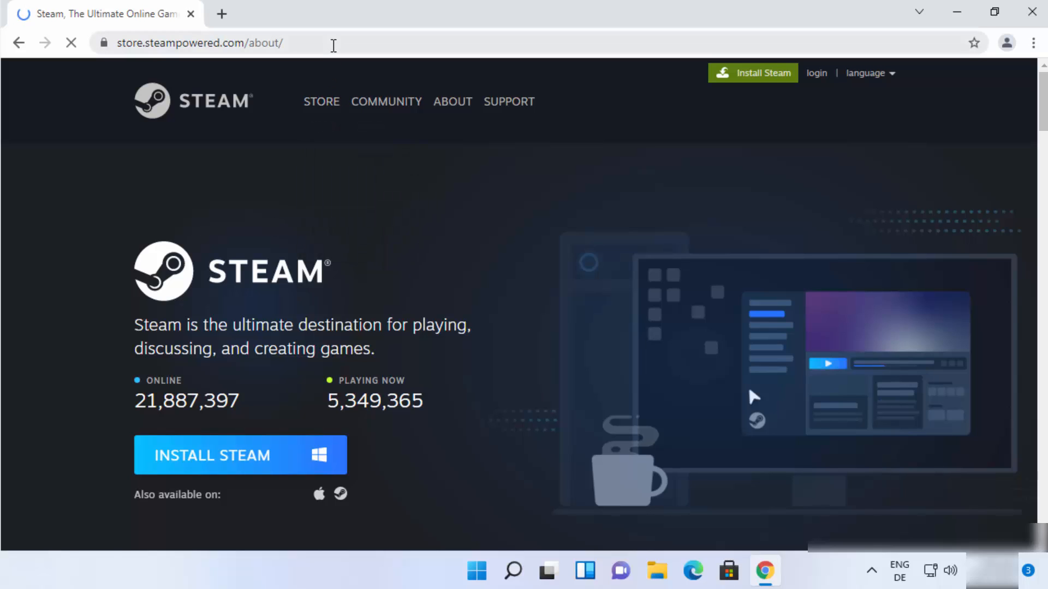
left_click(199, 42)
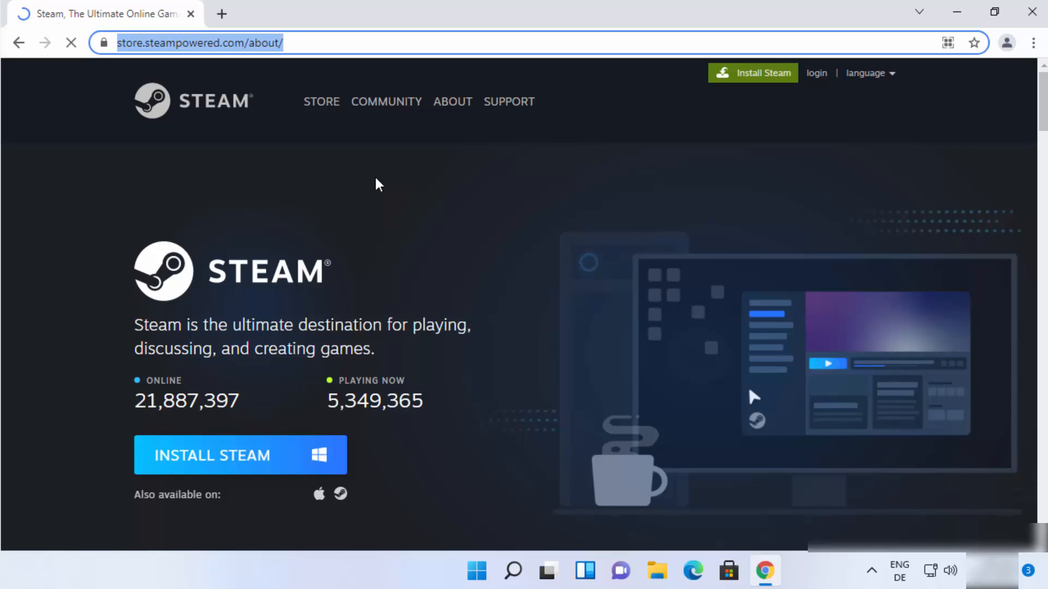
mouse_move(384, 255)
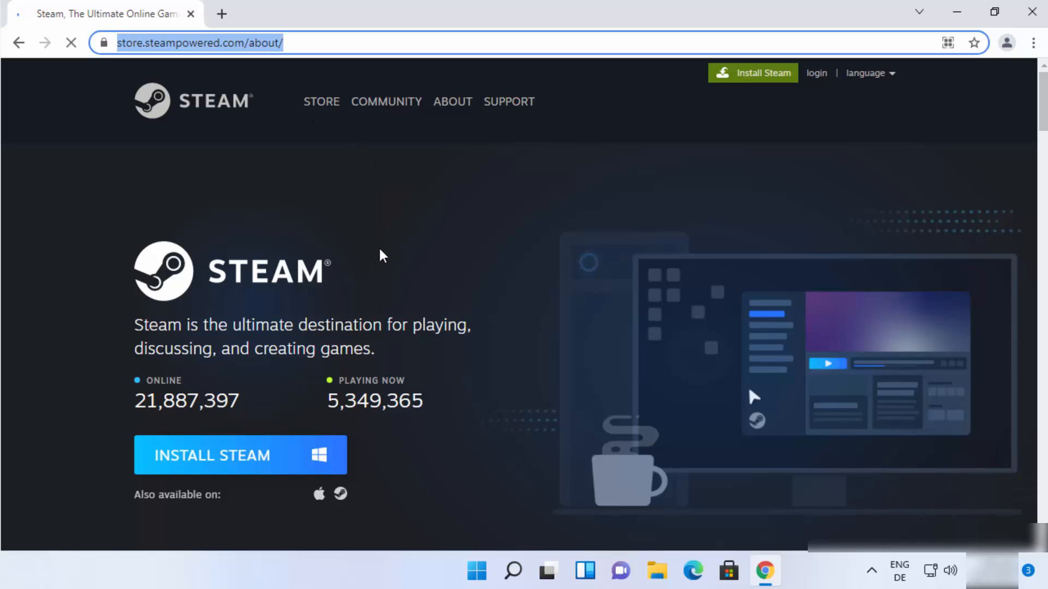
scroll("down", 3)
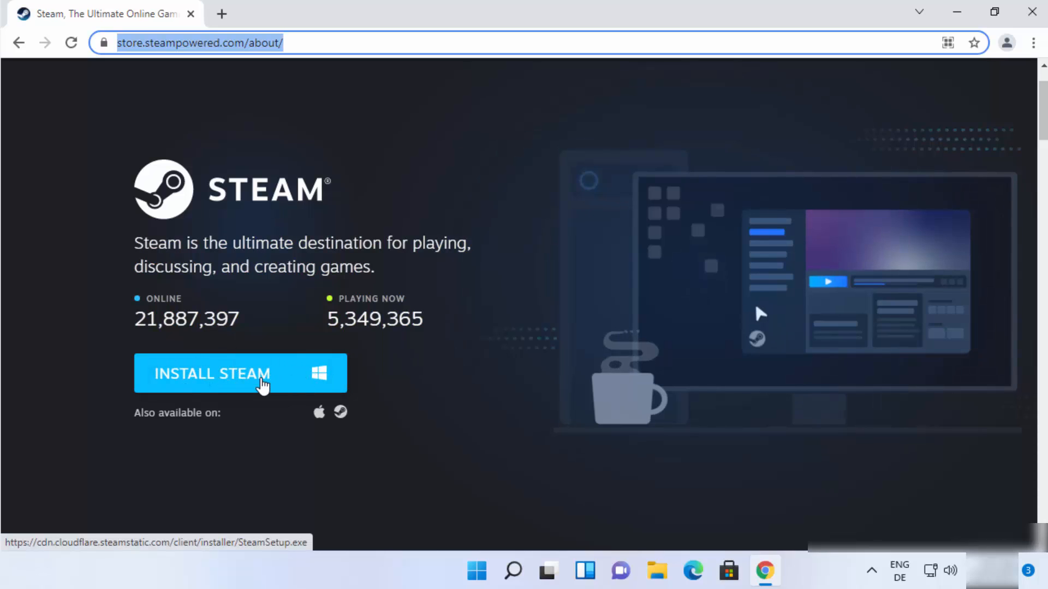
Start downloading SteamSetup.exe via the blue INSTALL STEAM button
left_click(240, 373)
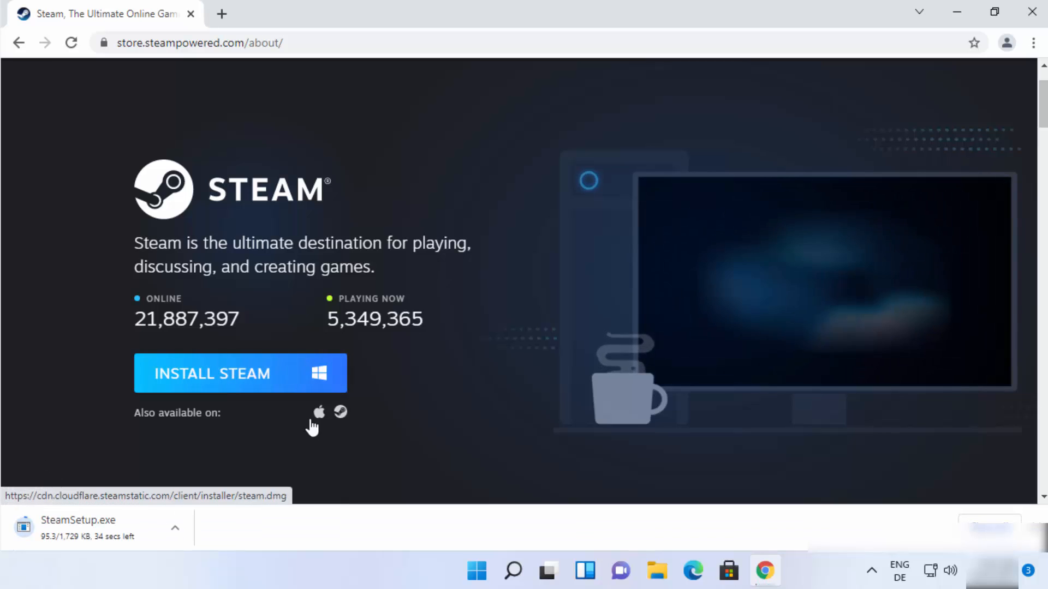
mouse_move(242, 474)
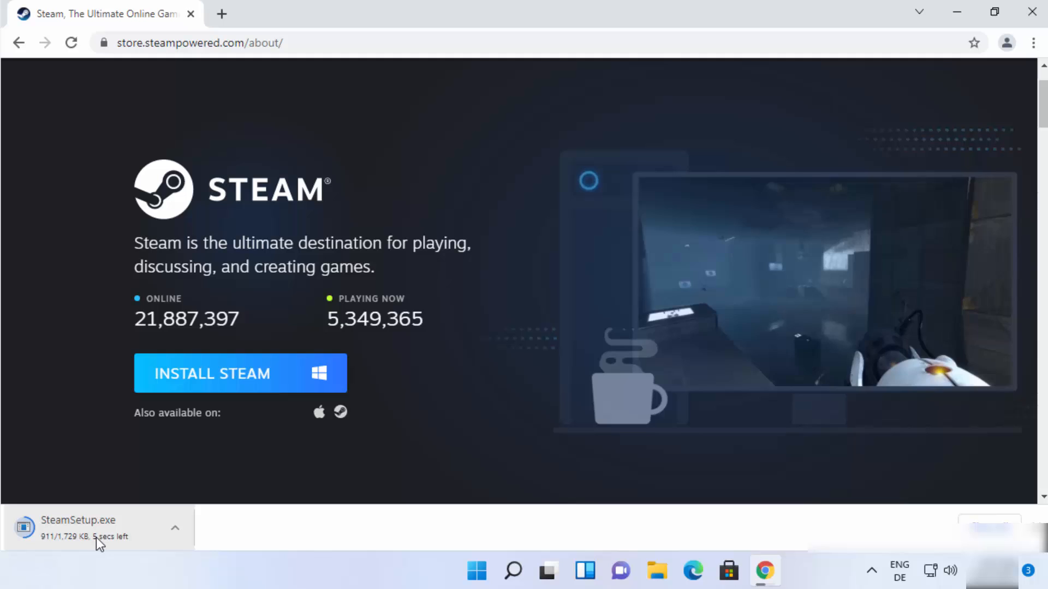
mouse_move(253, 549)
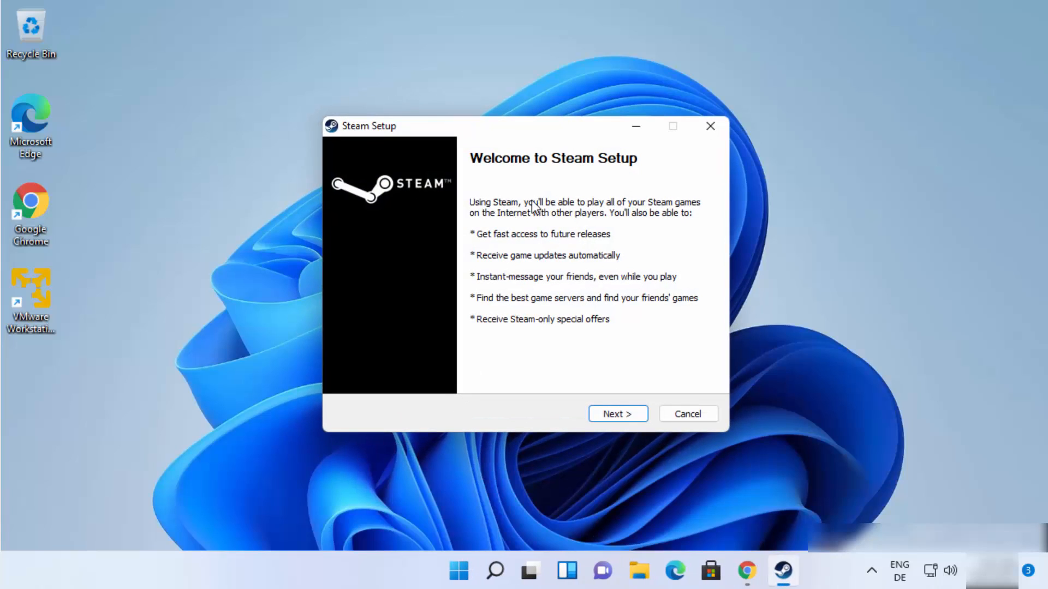
mouse_move(542, 222)
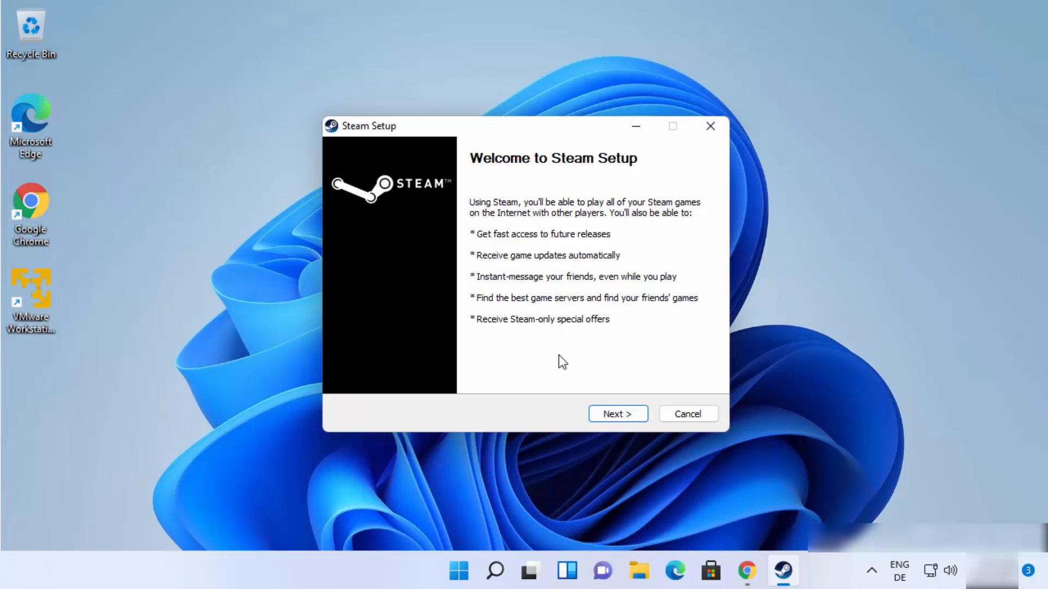
Advance past the welcome page keeping English, reaching the install location page
left_click(616, 414)
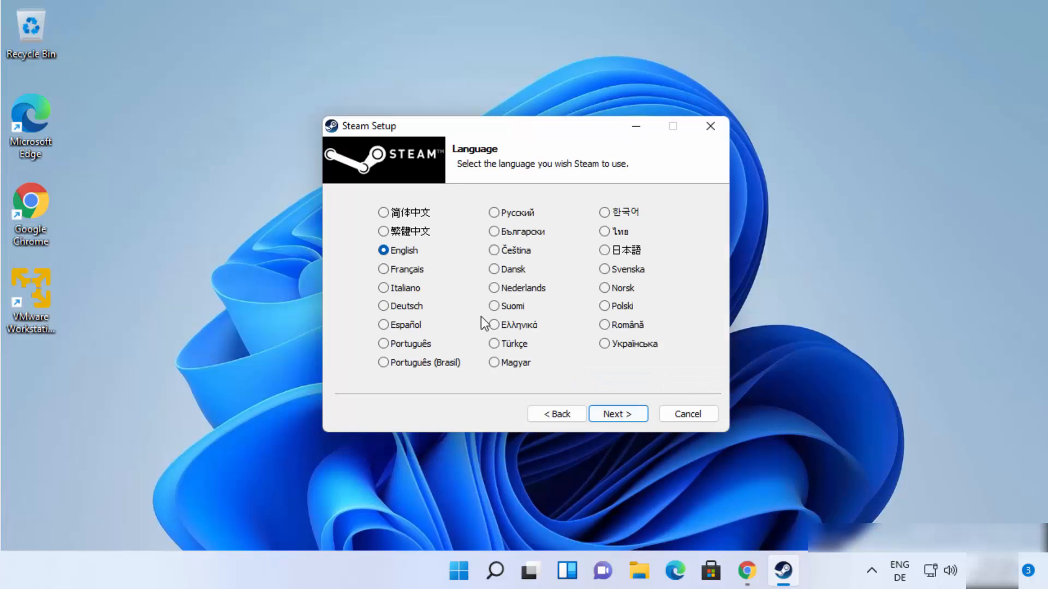
mouse_move(484, 268)
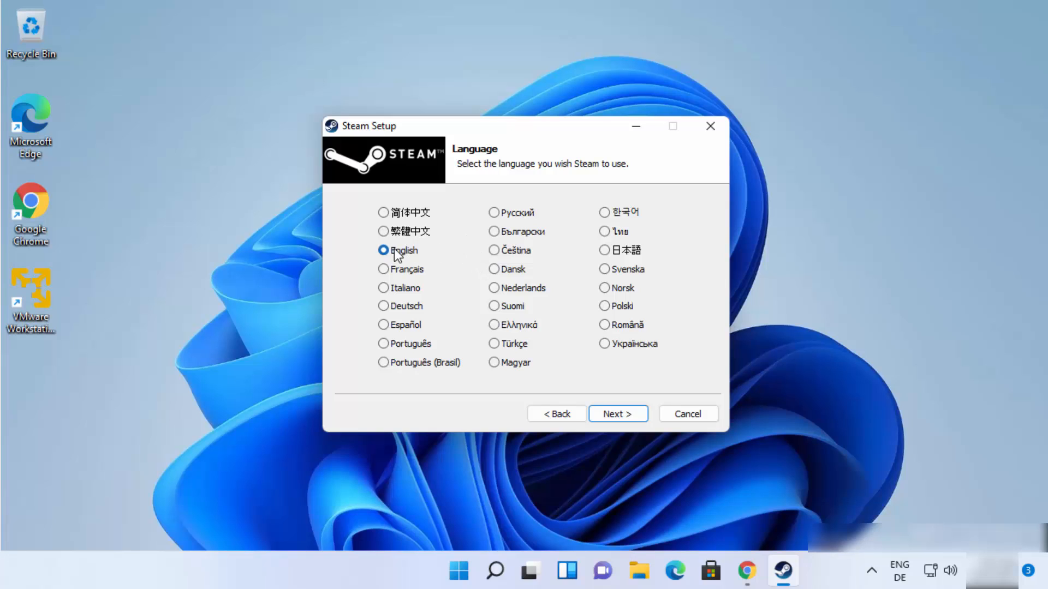
mouse_move(617, 414)
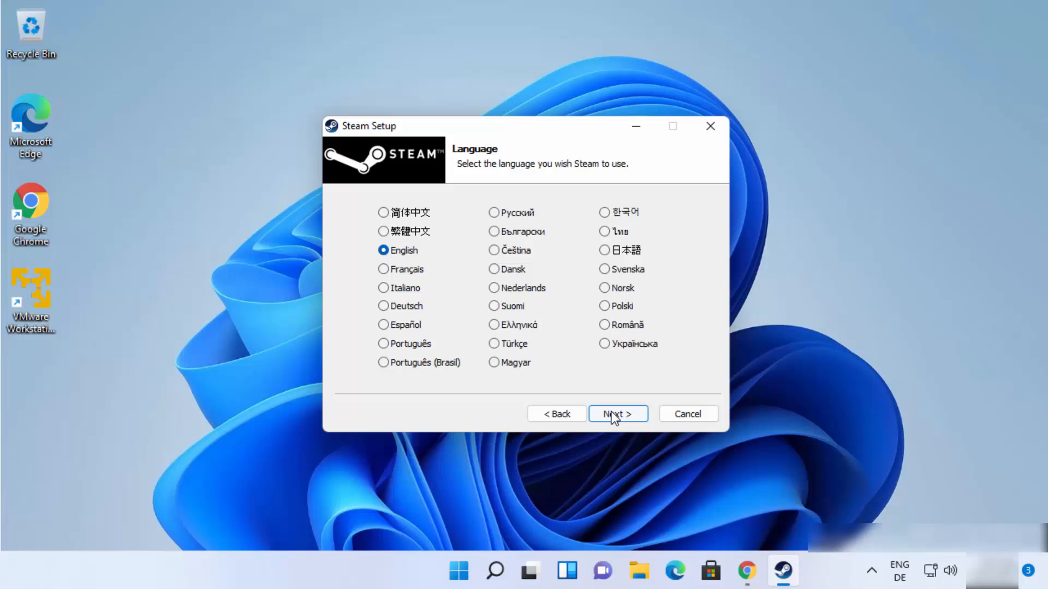
left_click(616, 413)
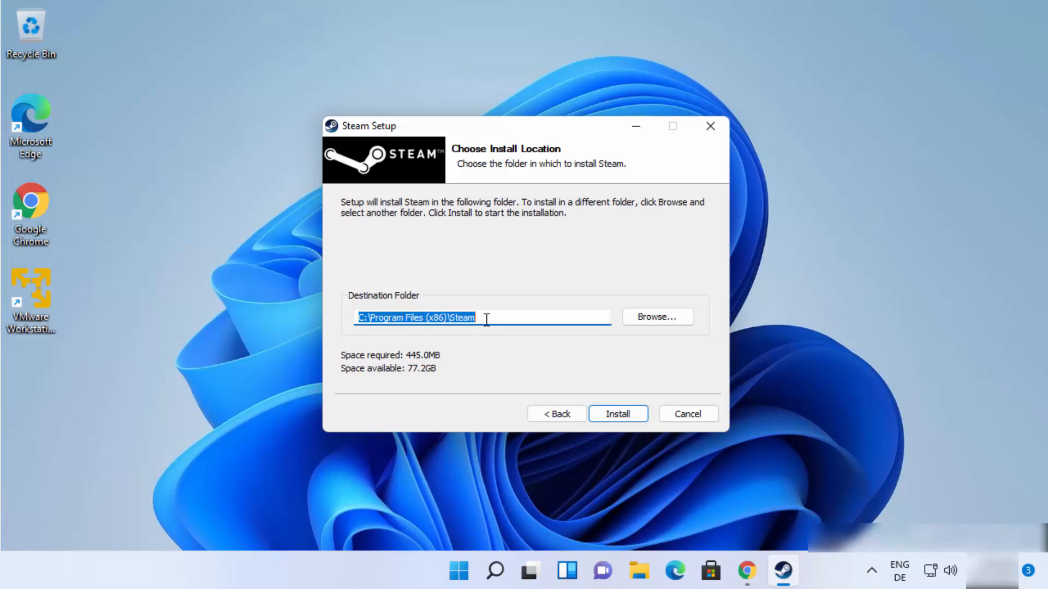
Install Steam into the default C:\Program Files (x86)\Steam folder
left_click(481, 318)
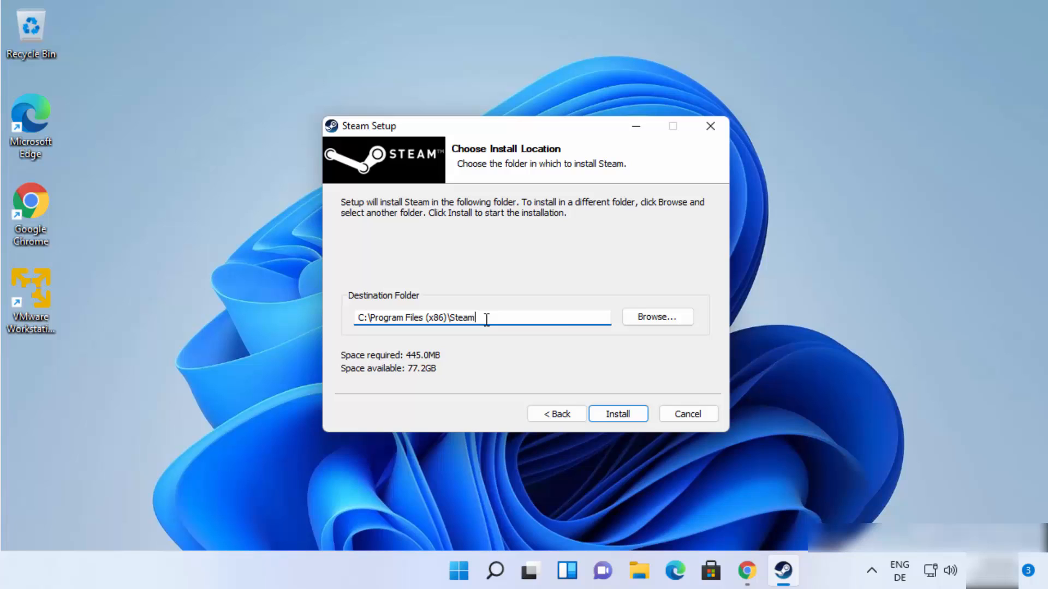
left_click(617, 414)
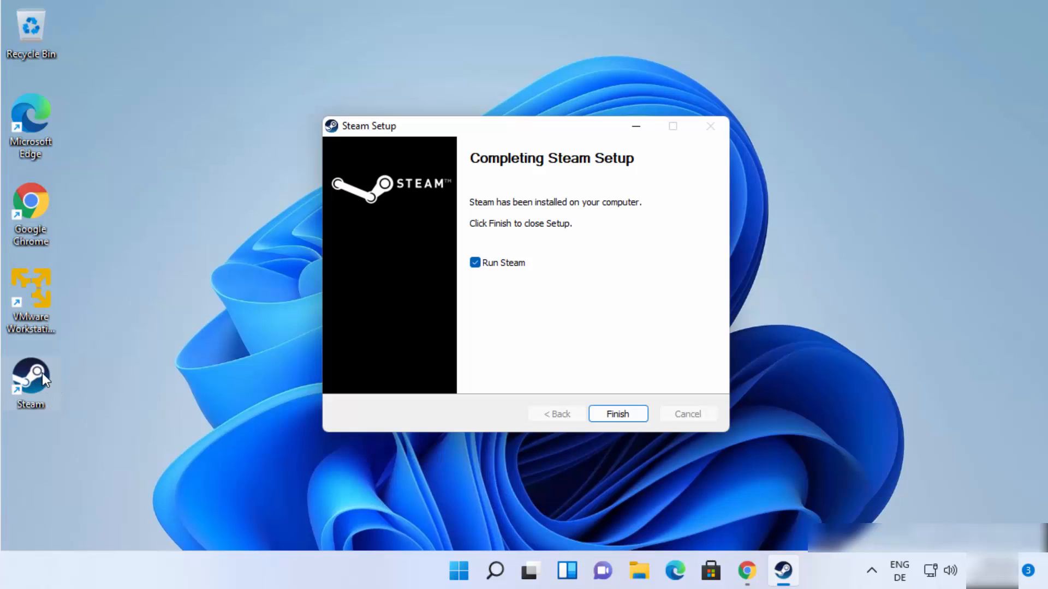
mouse_move(32, 383)
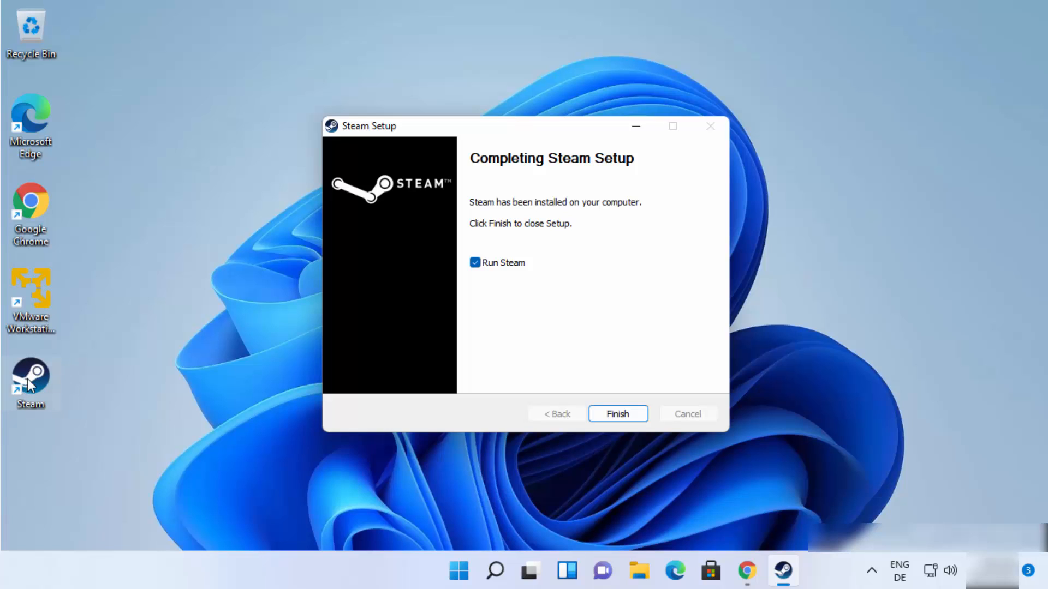
mouse_move(525, 192)
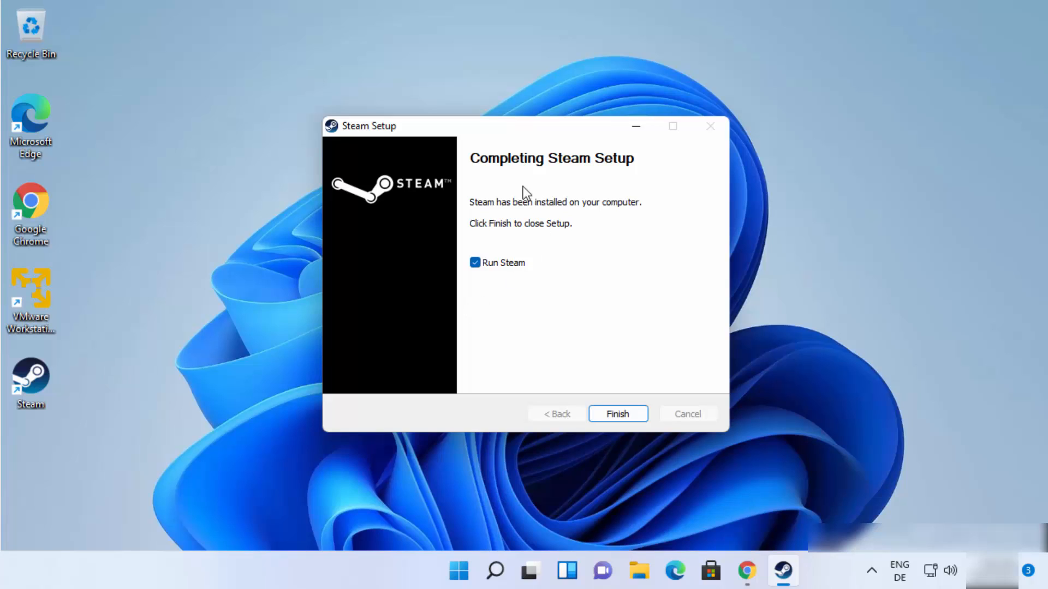
mouse_move(488, 182)
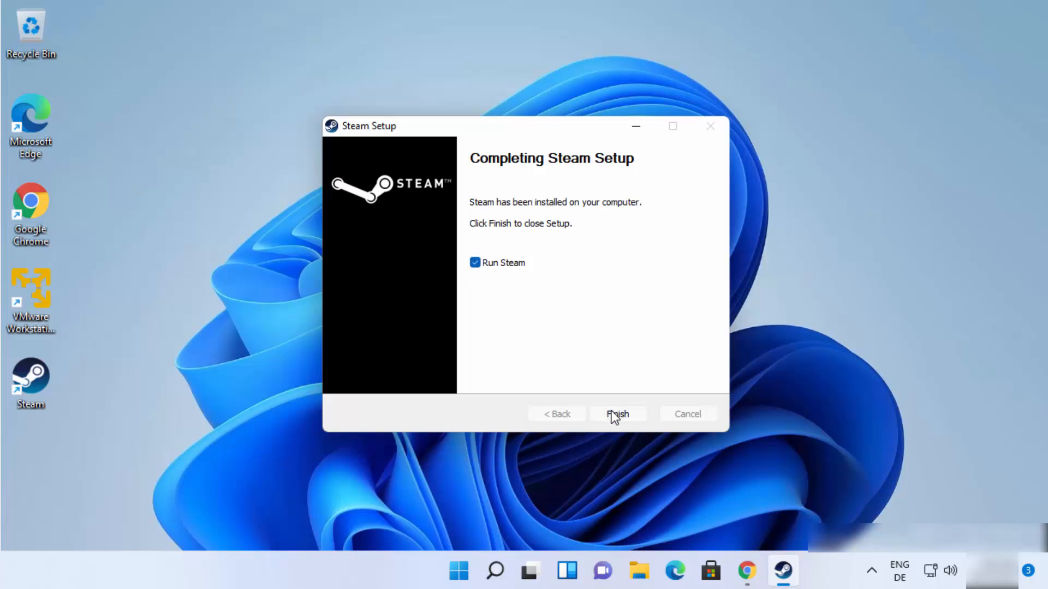
Finish setup with Run Steam ticked so Steam launches and updates
left_click(617, 414)
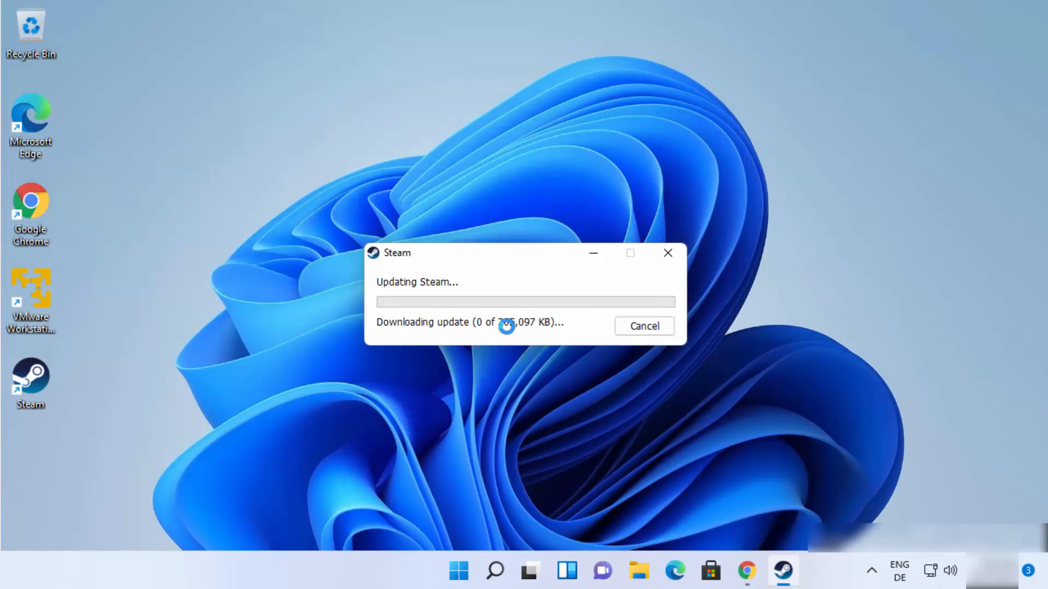
mouse_move(522, 306)
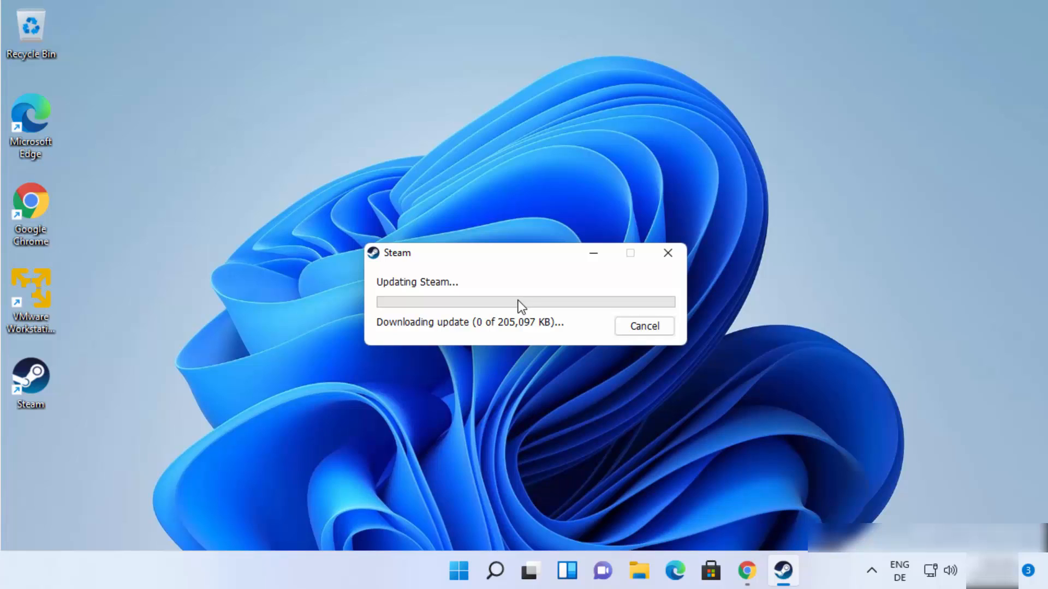
mouse_move(419, 313)
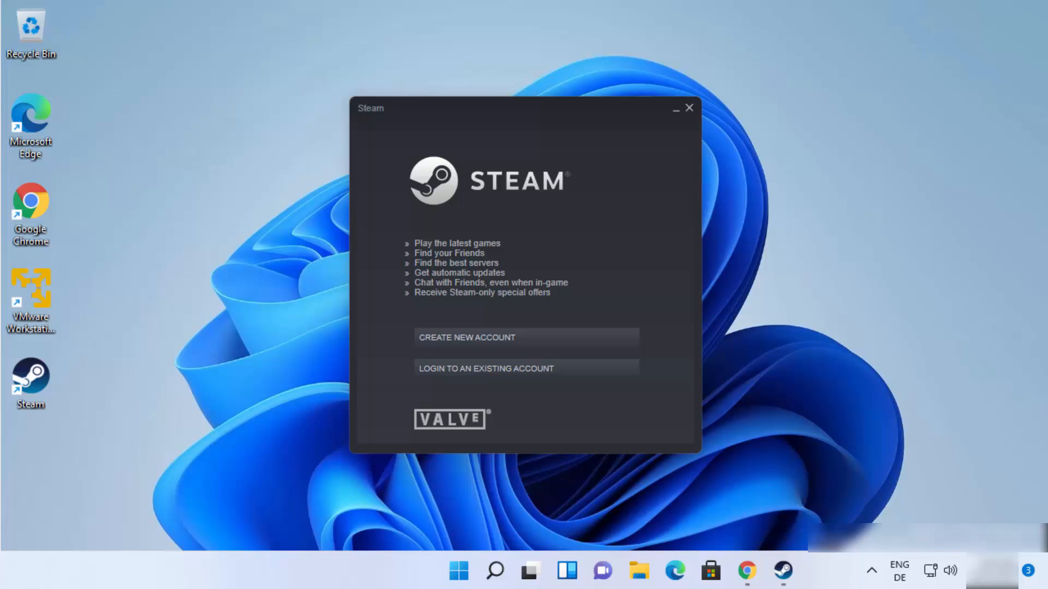
mouse_move(894, 227)
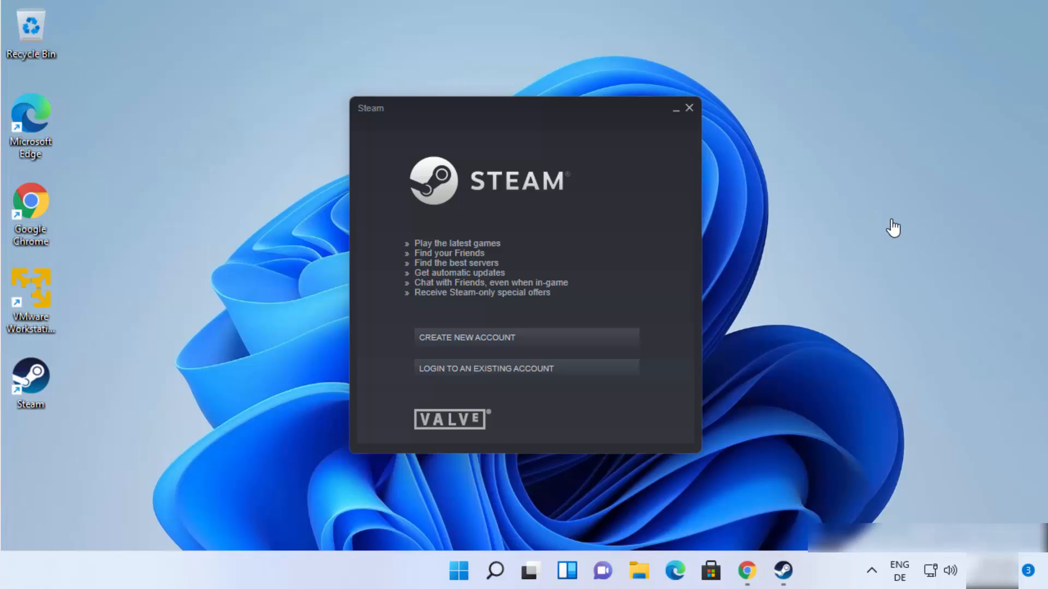
mouse_move(510, 196)
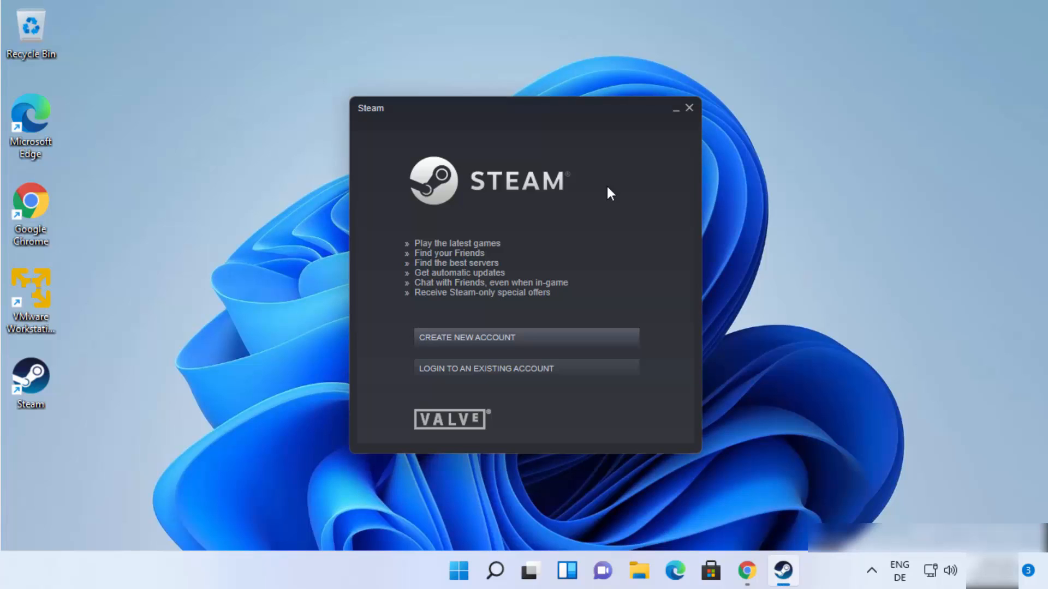
mouse_move(427, 351)
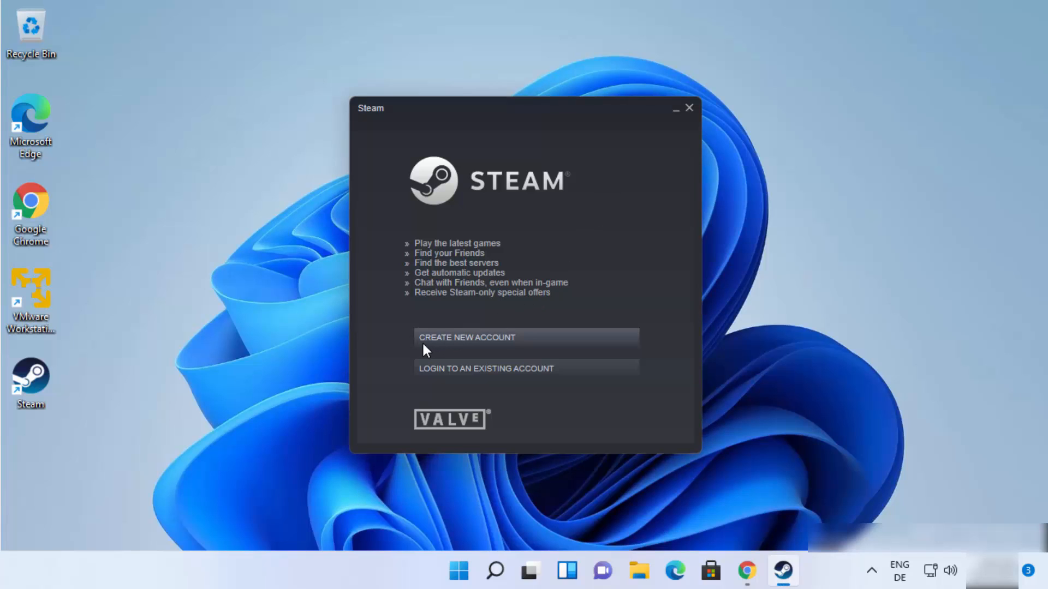
mouse_move(486, 344)
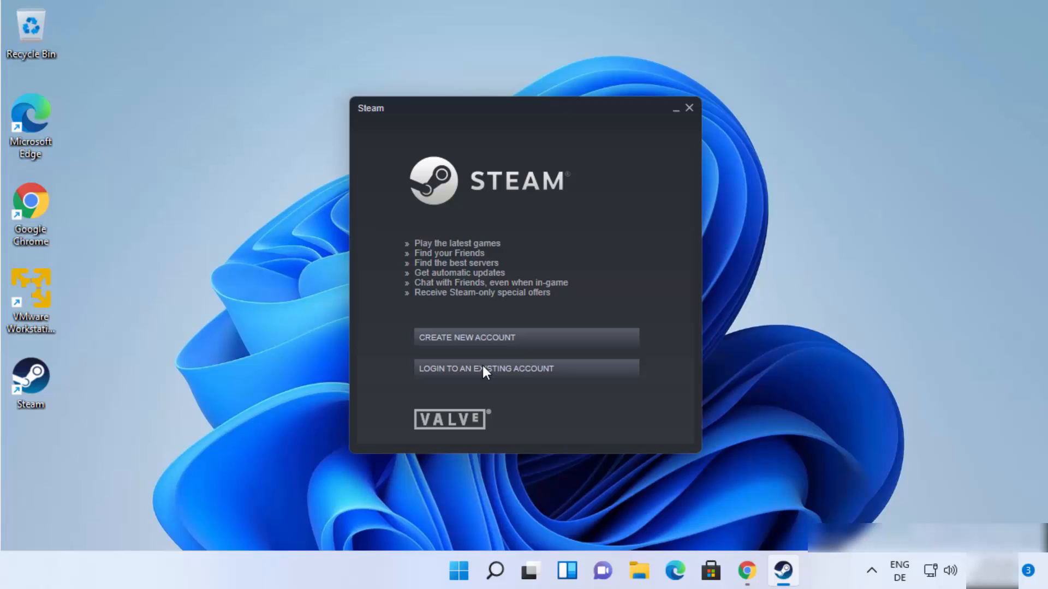
mouse_move(484, 376)
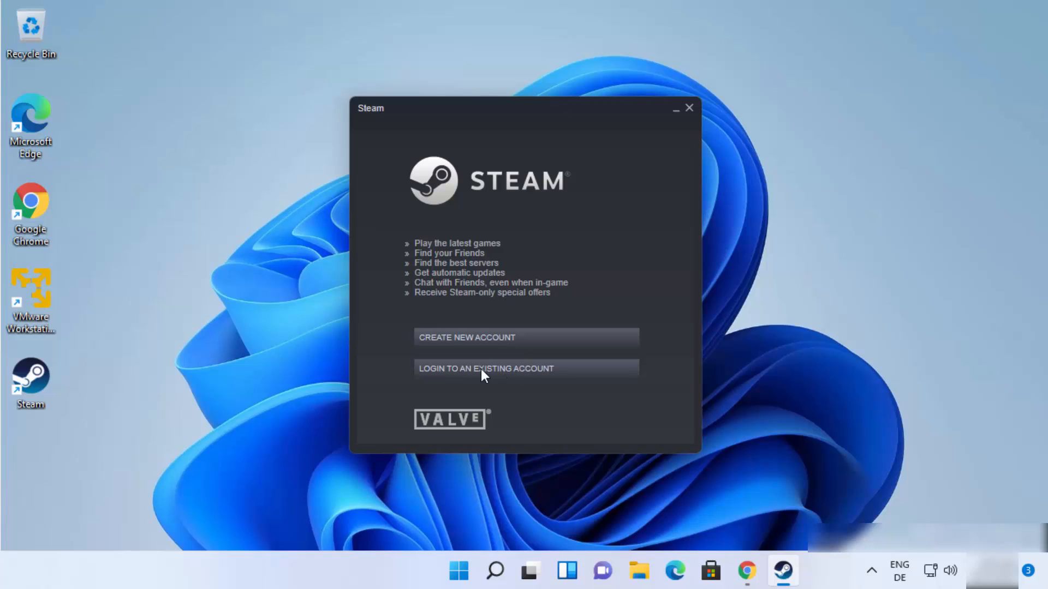
mouse_move(505, 374)
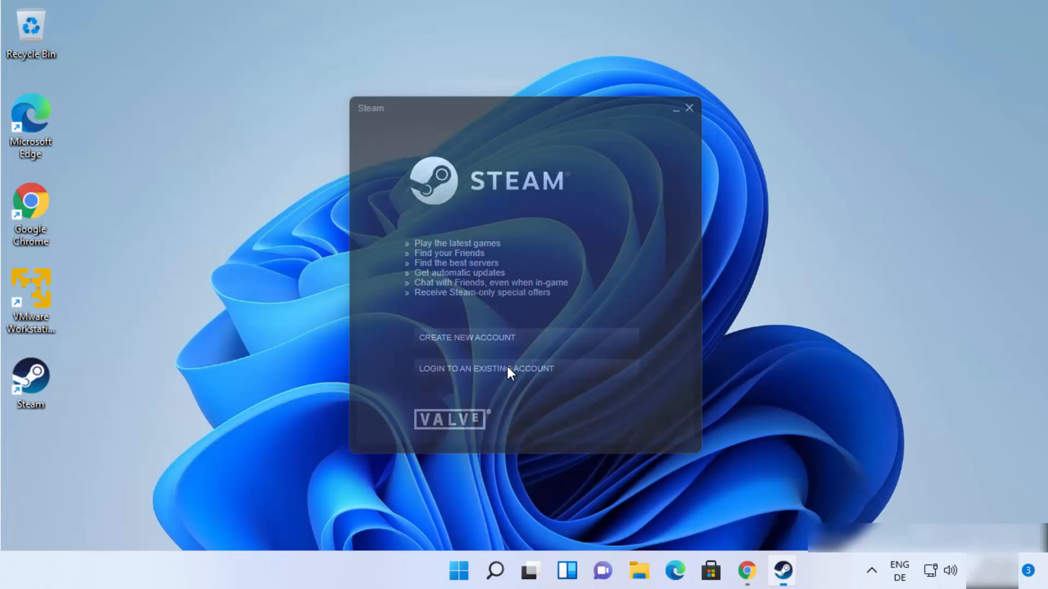
Log in with the existing account, with Remember my password ticked
left_click(486, 368)
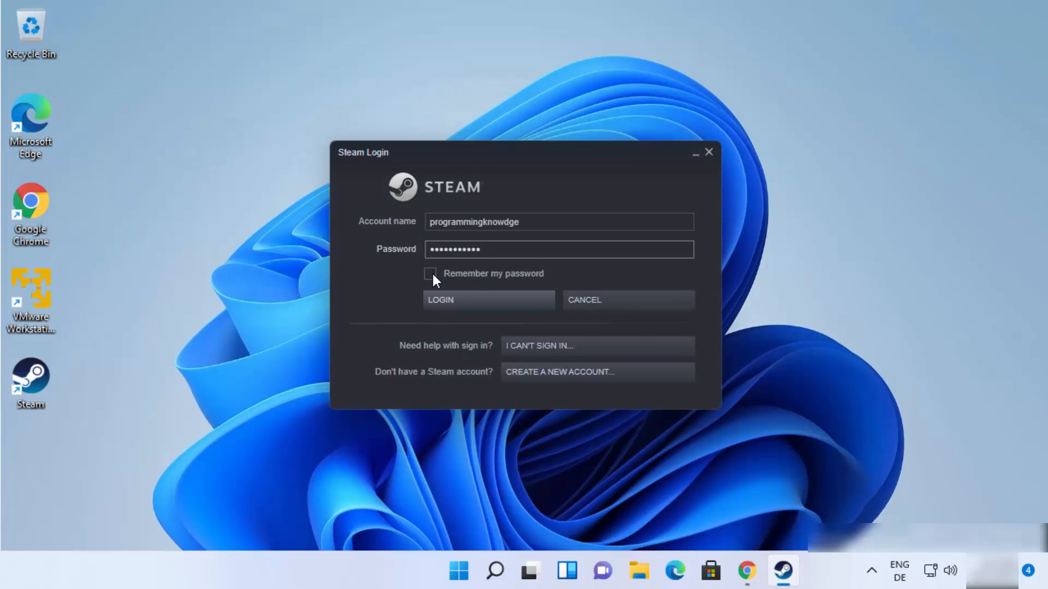
left_click(430, 274)
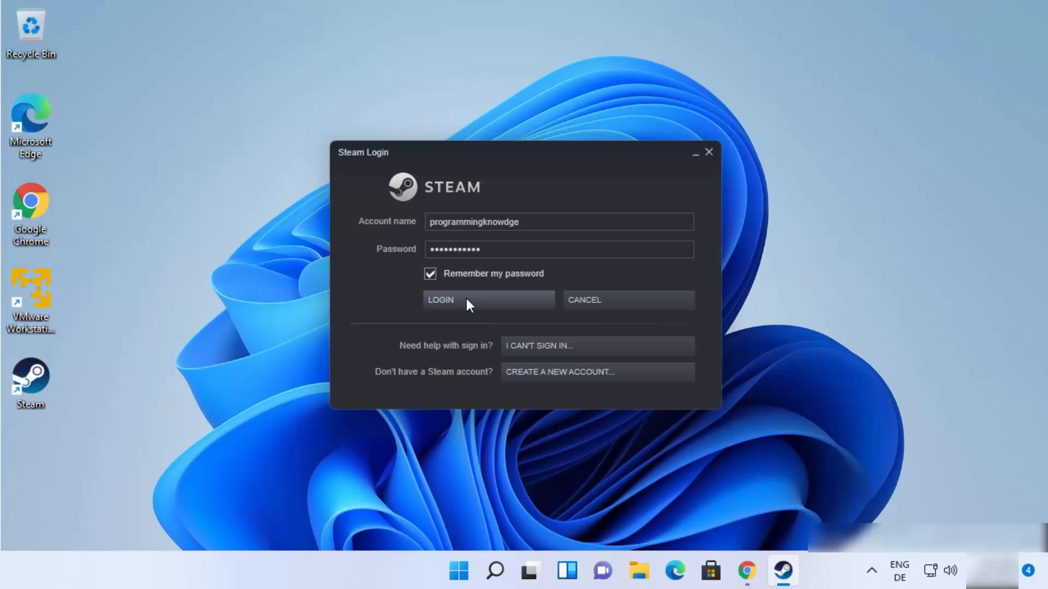
left_click(440, 299)
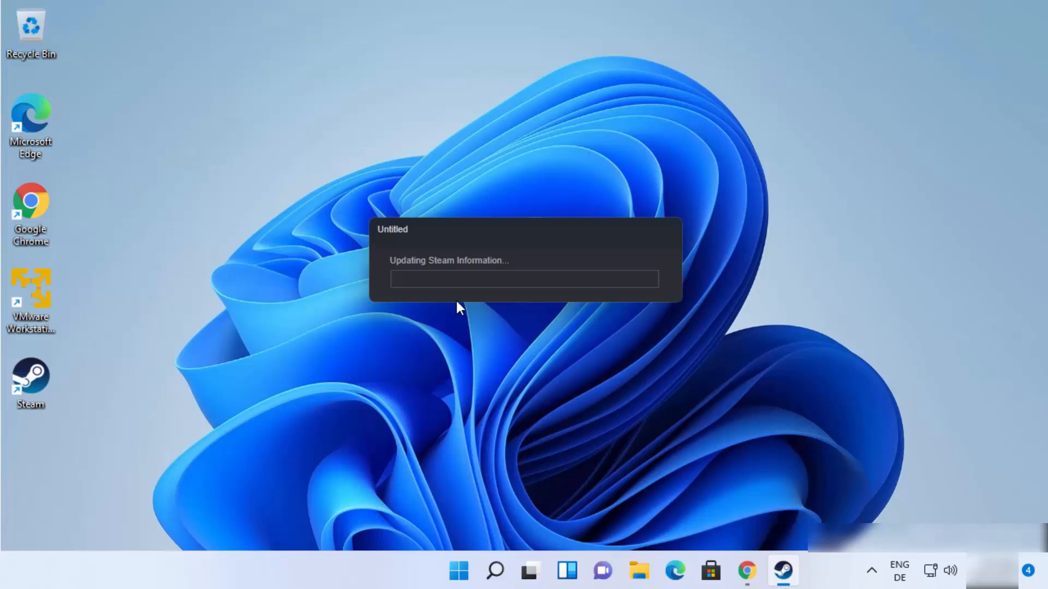
mouse_move(475, 316)
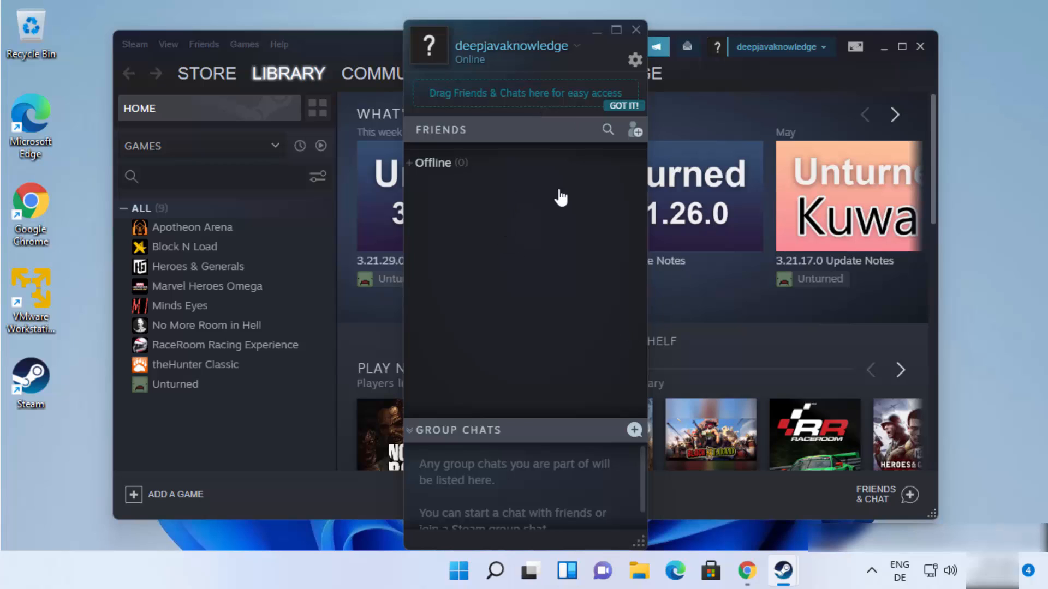
mouse_move(532, 136)
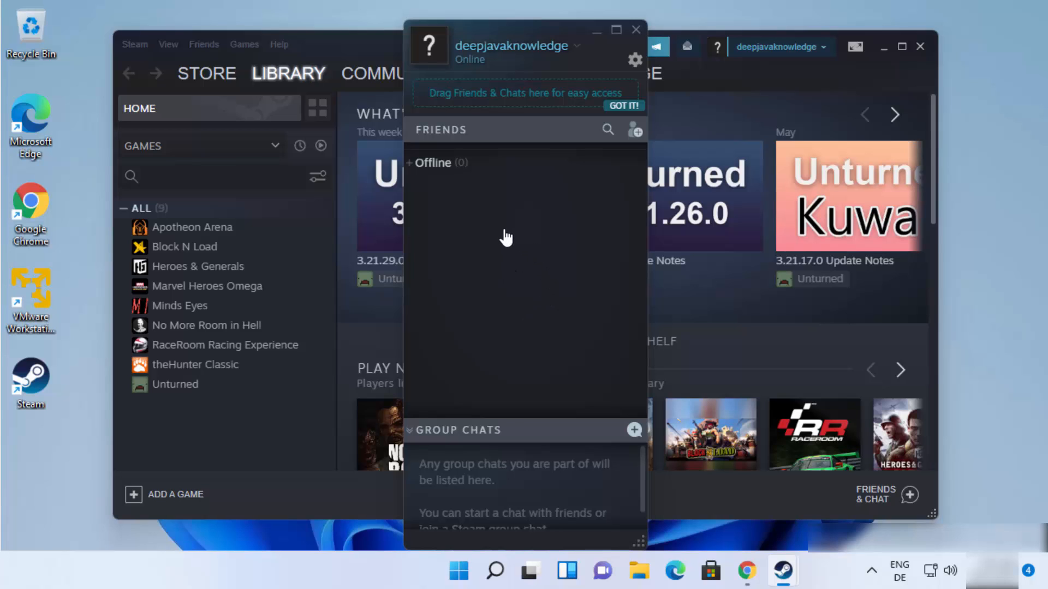
mouse_move(689, 183)
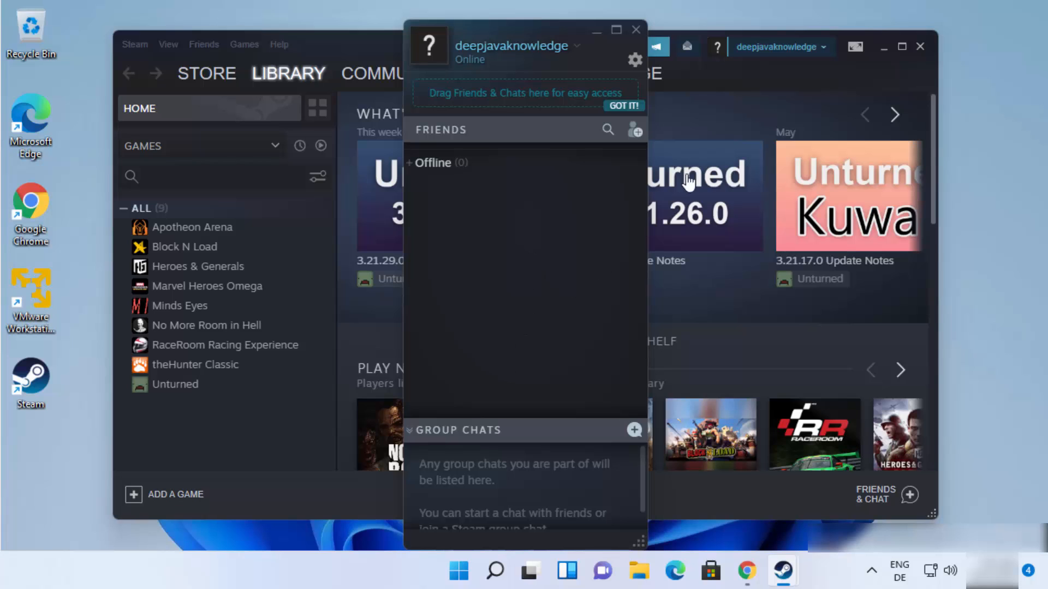
mouse_move(885, 54)
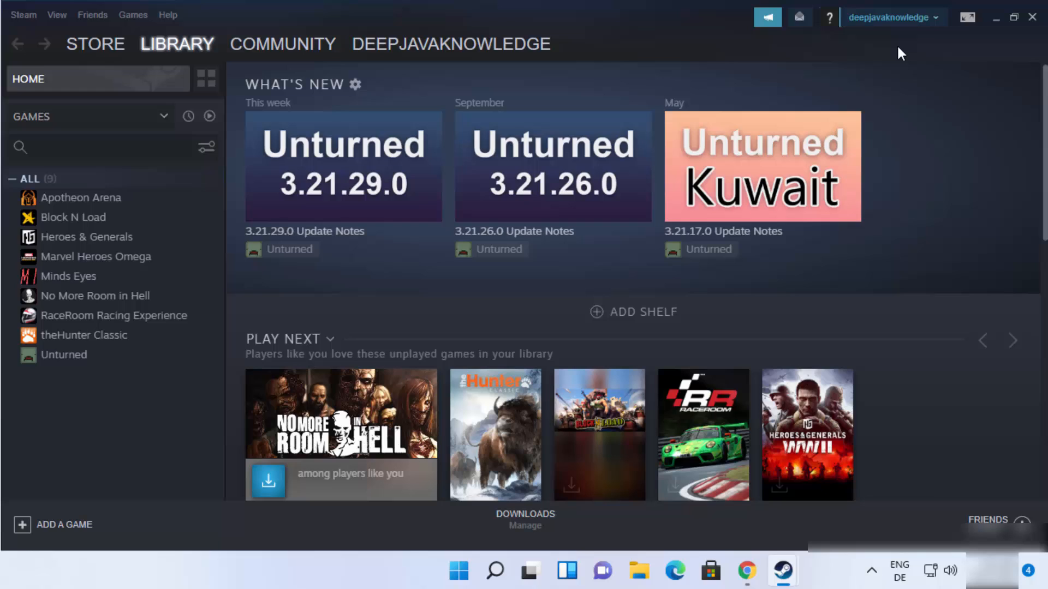
mouse_move(635, 40)
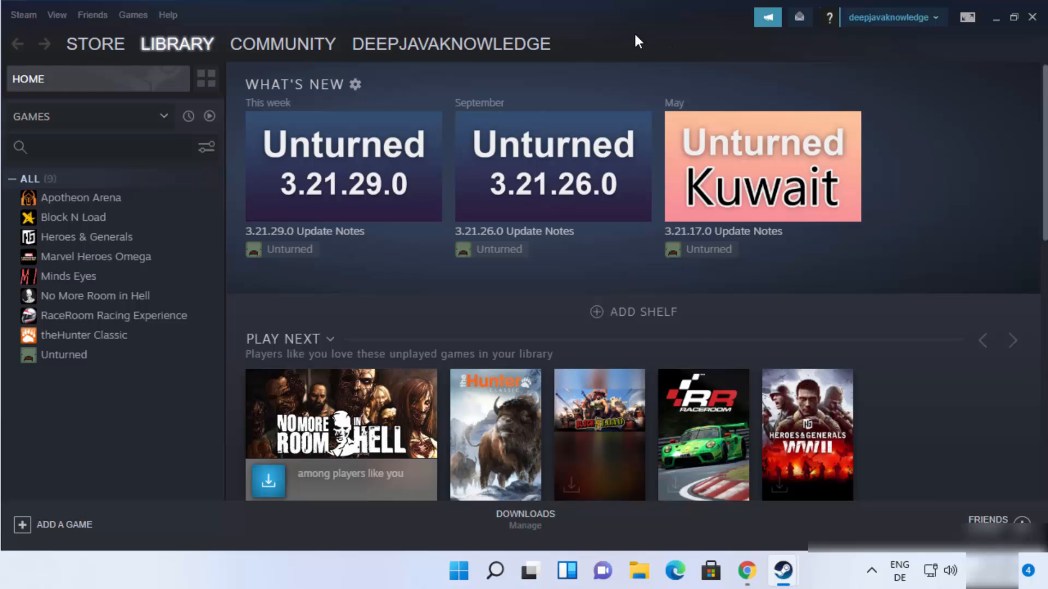
Switch to the Store and browse down through special offers and recommendations
left_click(95, 43)
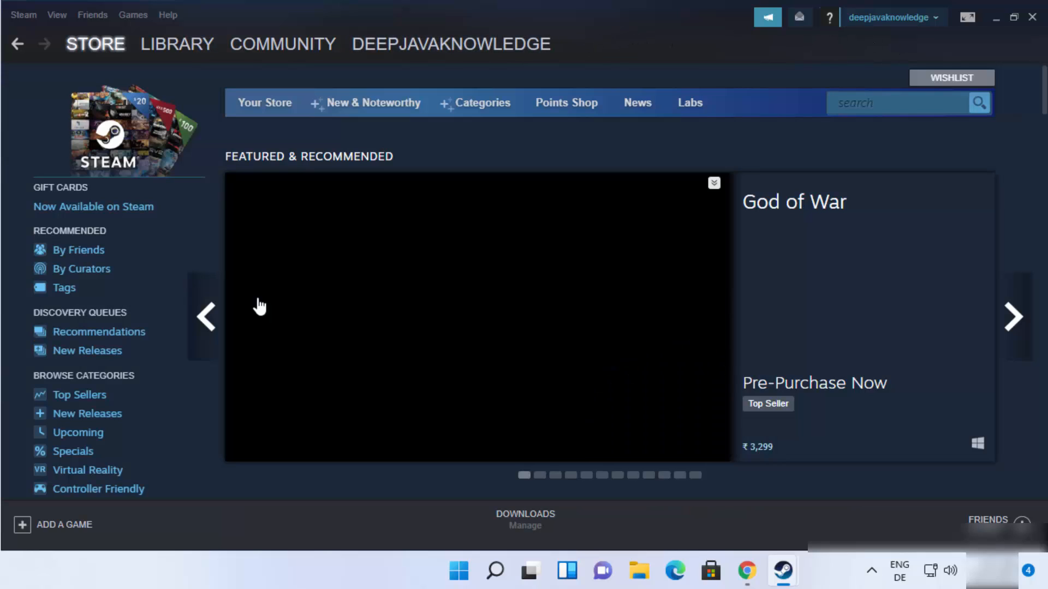
left_click(95, 44)
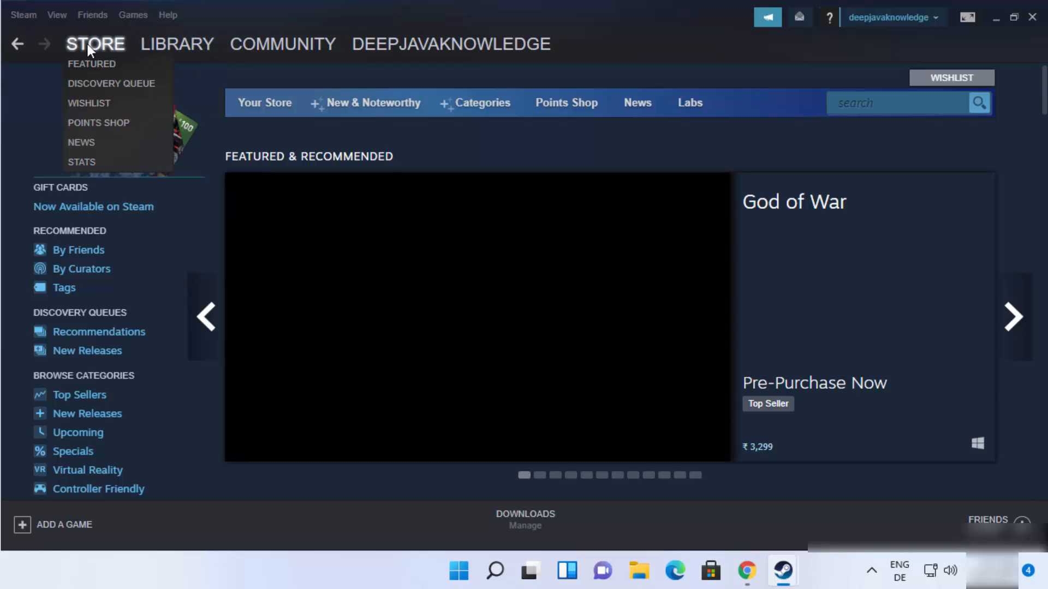
scroll("down", 3)
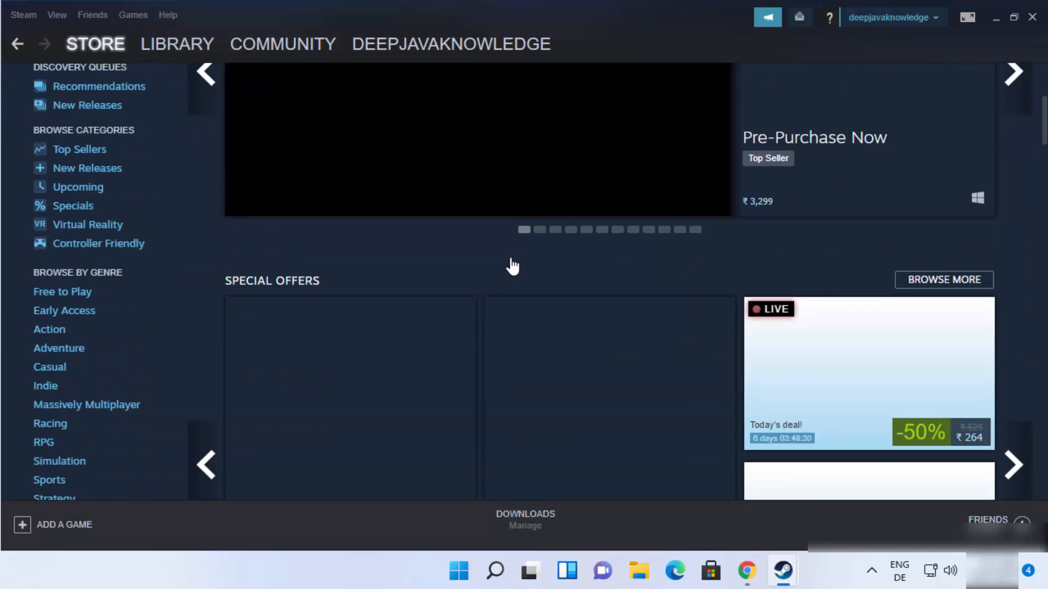
scroll("down", 3)
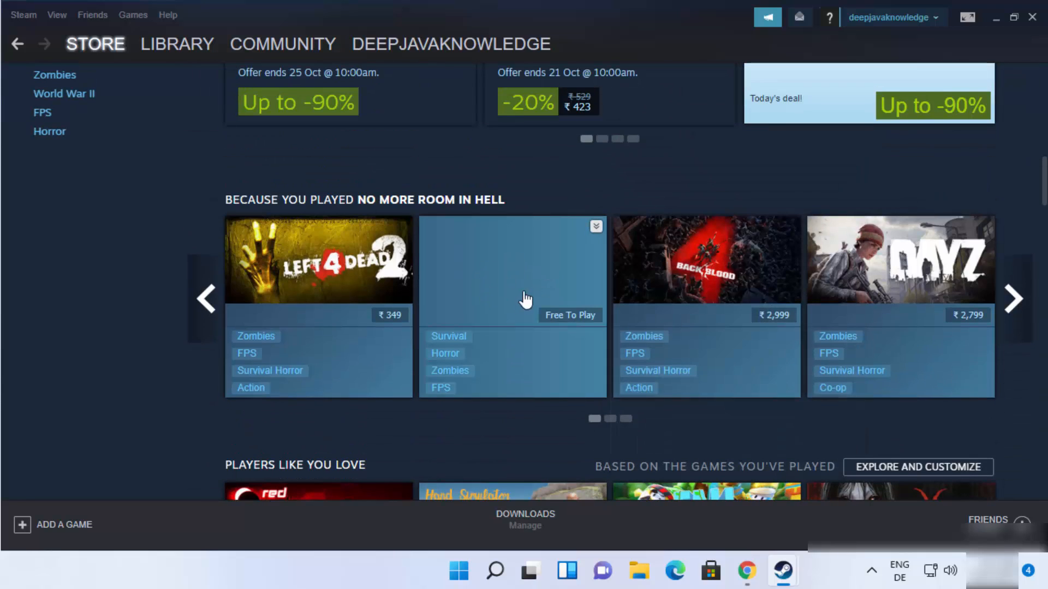
Return to the Library home showing What's New and the Play Next shelf
left_click(177, 44)
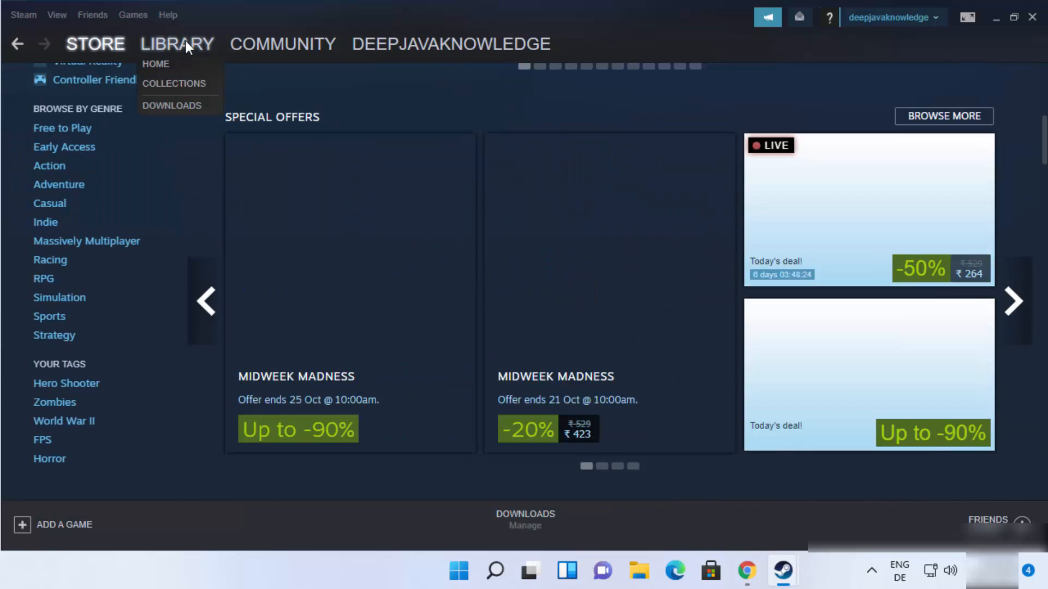
left_click(156, 63)
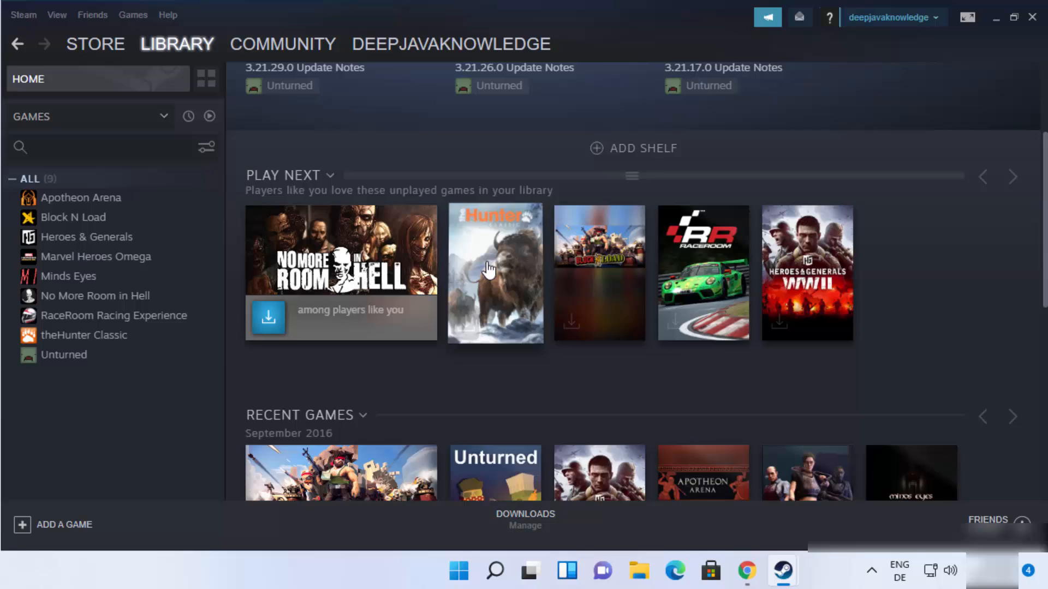
scroll("up", 3)
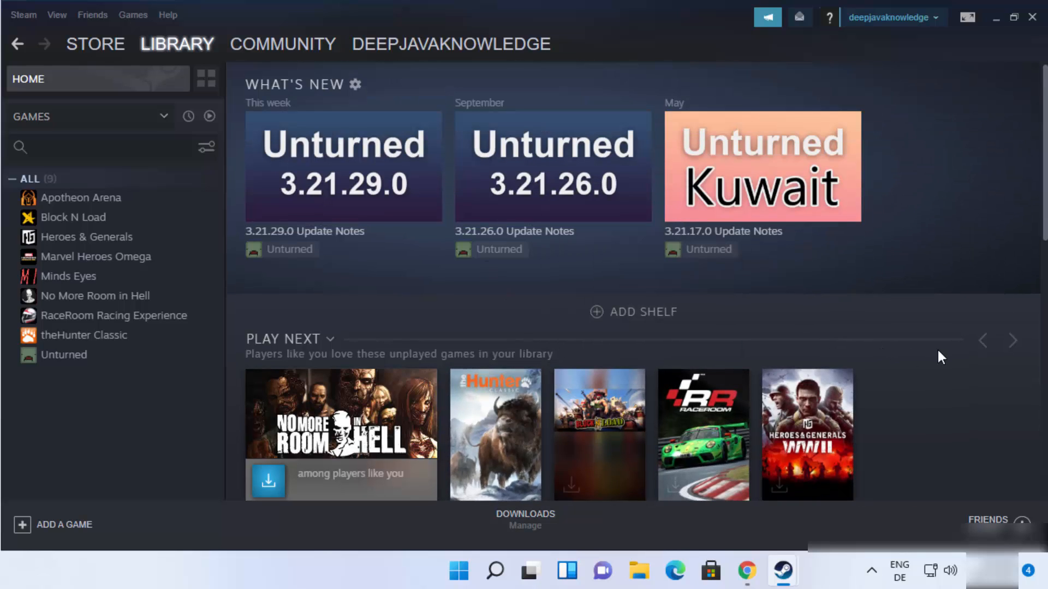